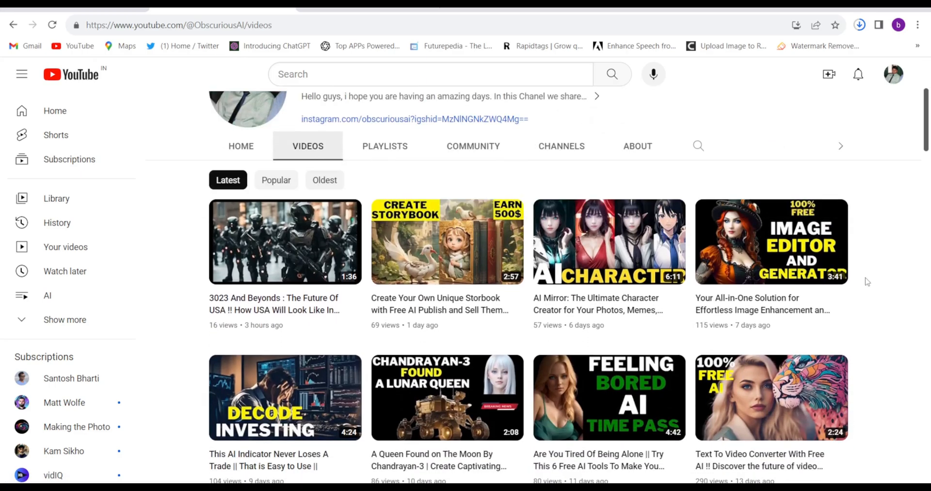
Choose Text-to-beat and enter the prompt 'you are the favourate to my love'.
scroll(down, 3)
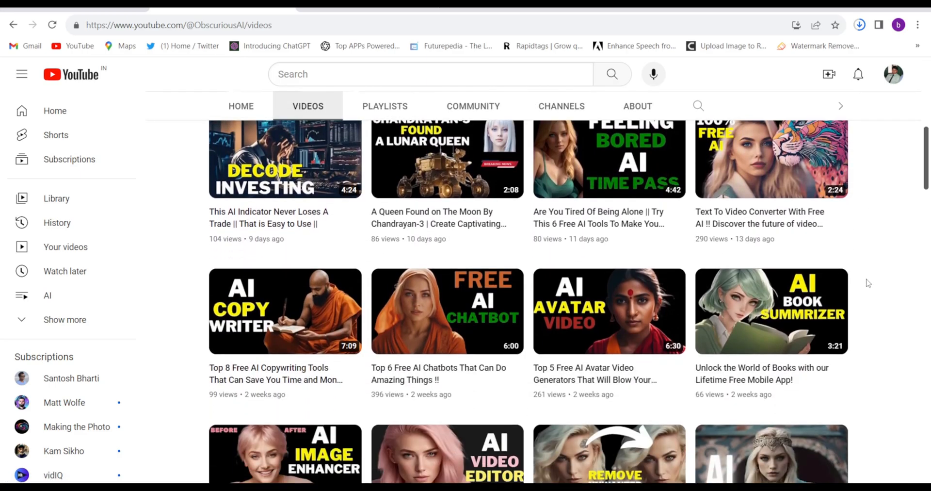
scroll(down, 3)
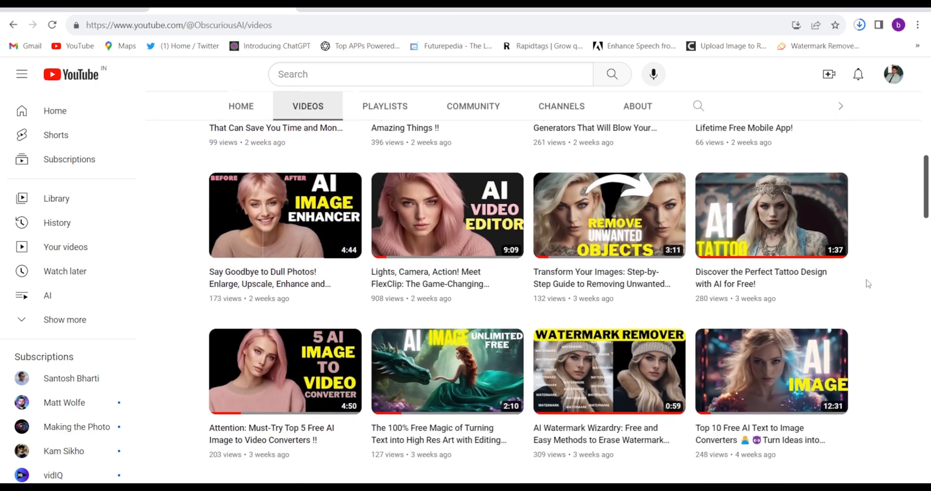
scroll(down, 3)
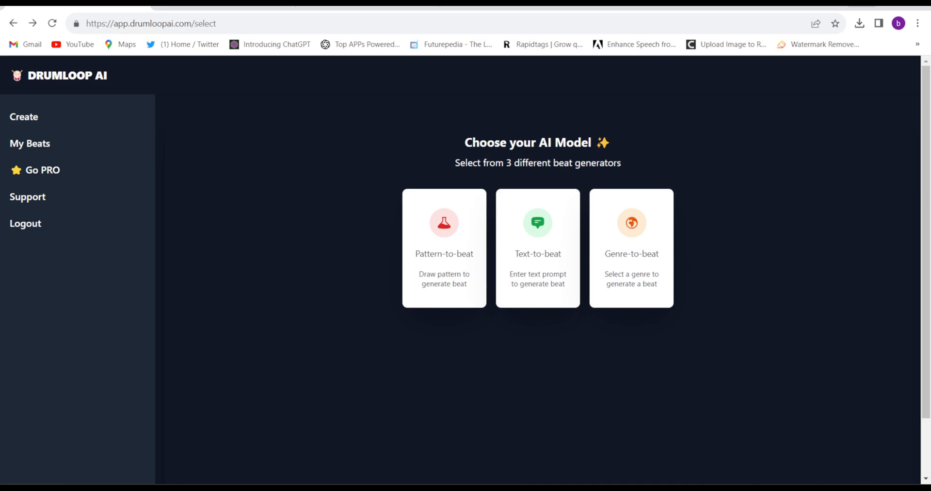
mouse_move(204, 322)
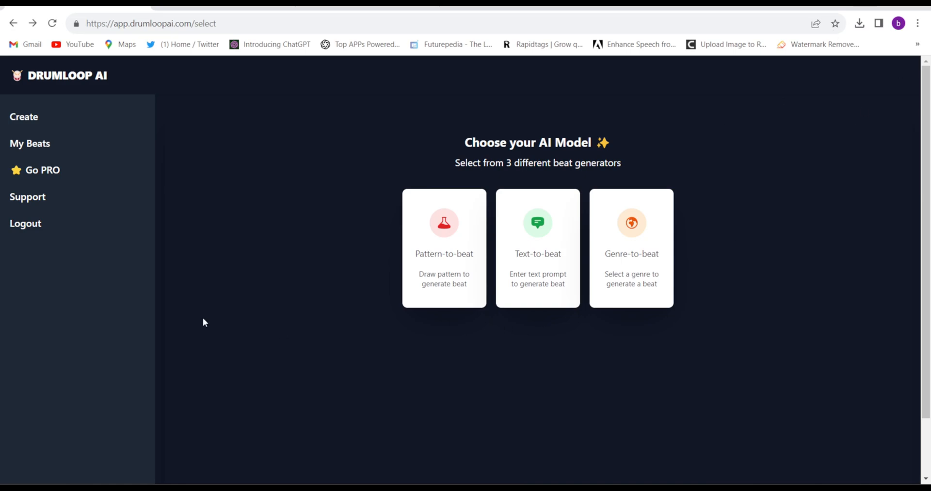
mouse_move(566, 311)
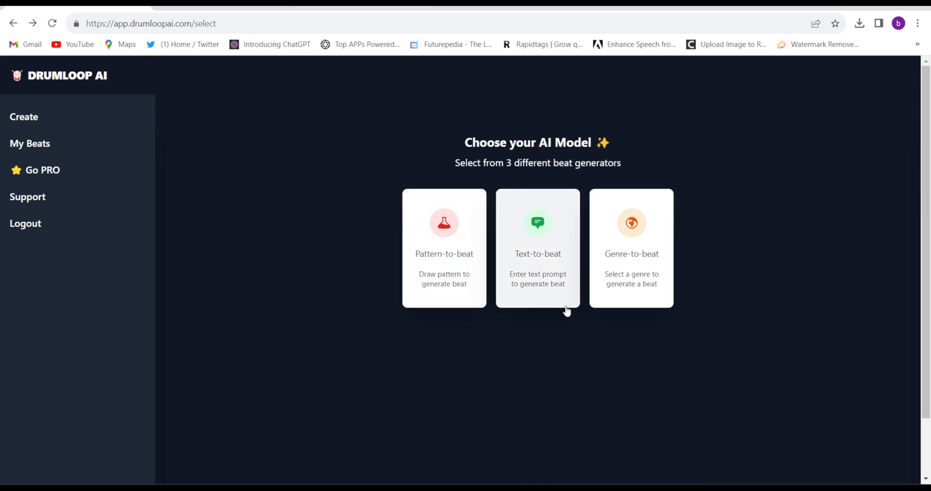
mouse_move(584, 251)
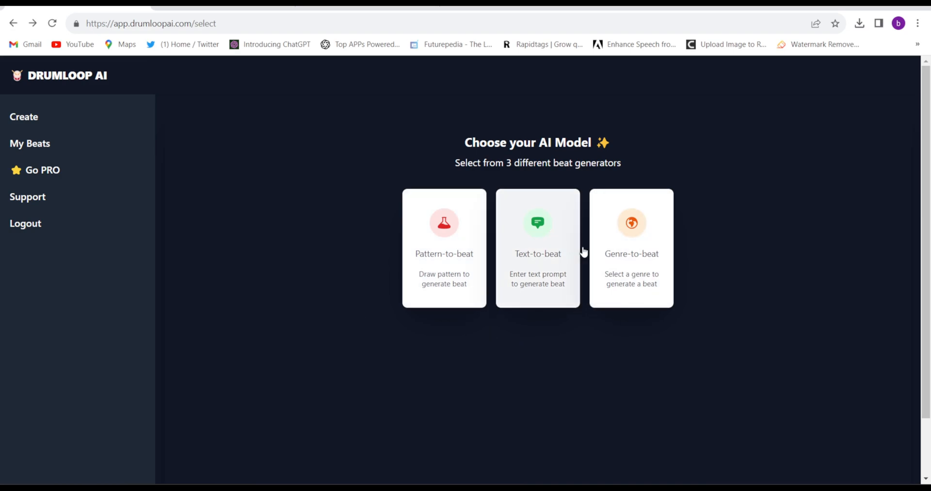
mouse_move(555, 277)
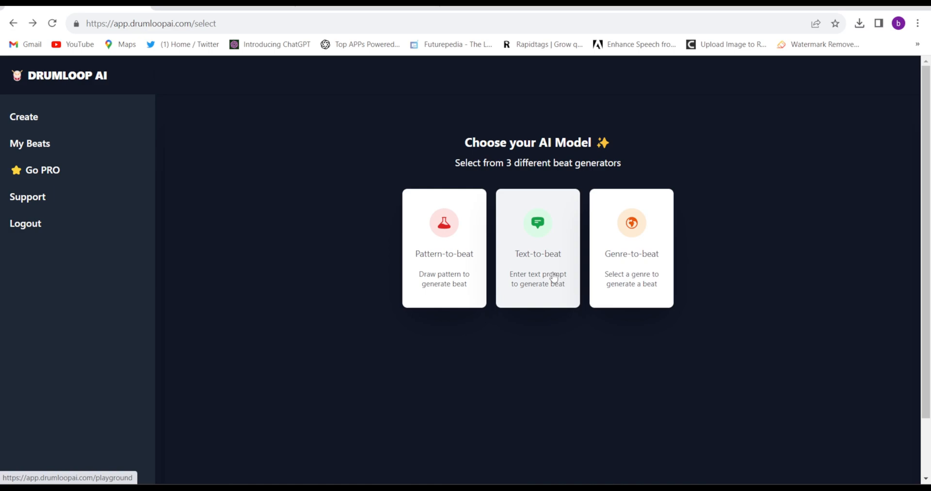
click(537, 248)
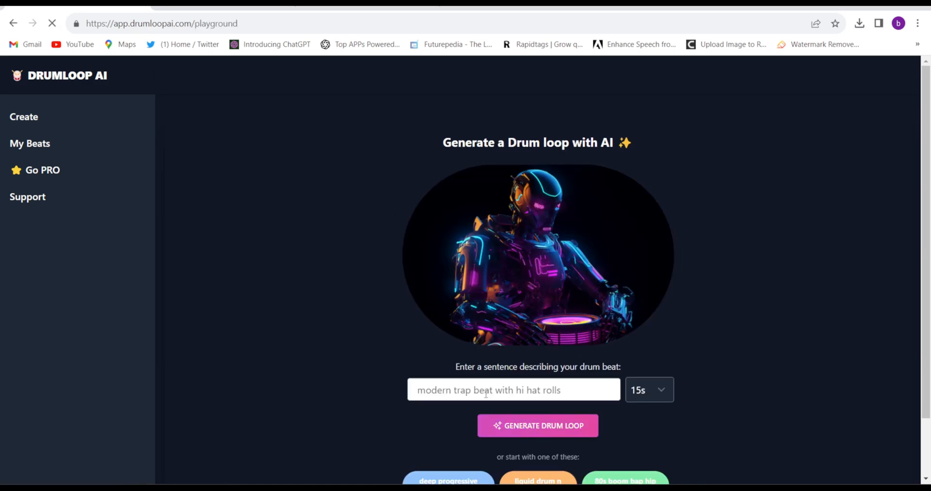
text(you are the favourate to my love)
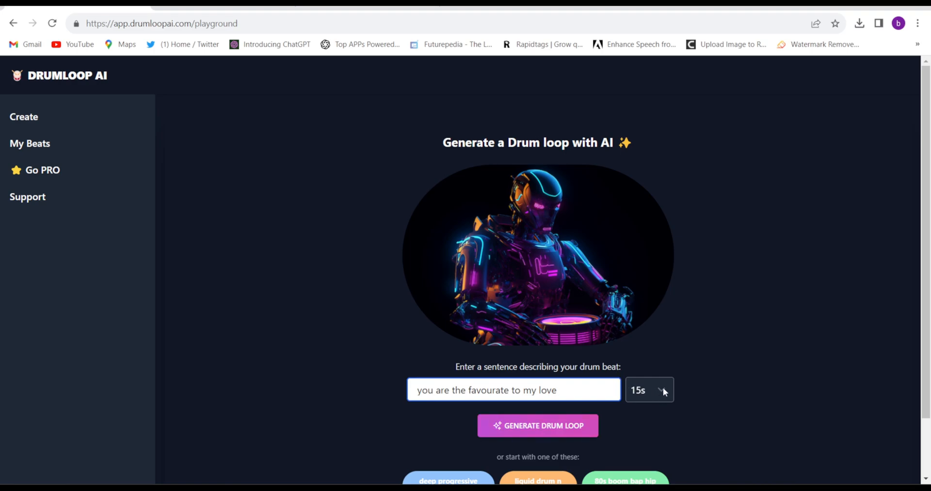
Set the loop length to 15 seconds and generate the drum loop.
click(649, 390)
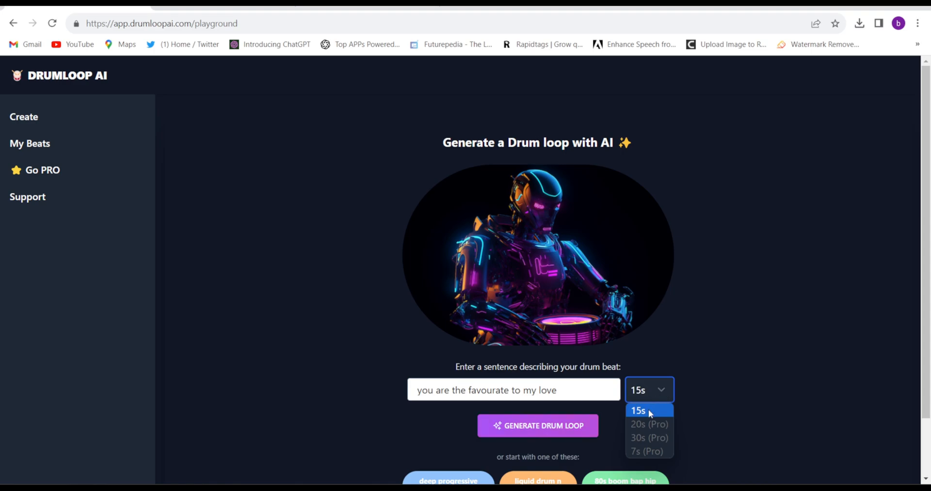
click(638, 410)
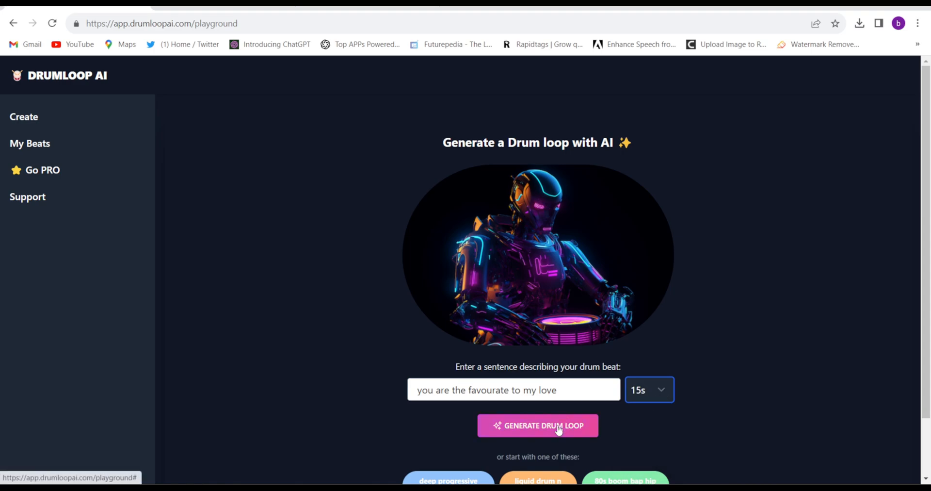
click(537, 426)
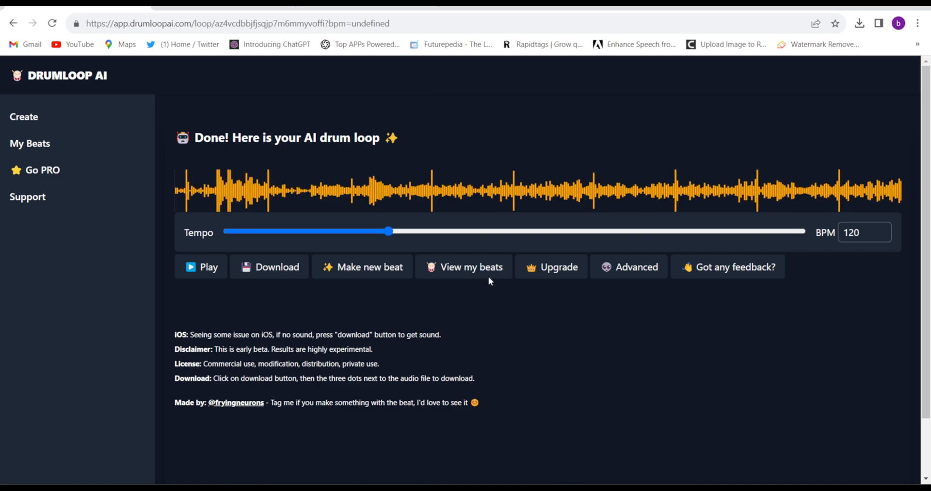
click(200, 266)
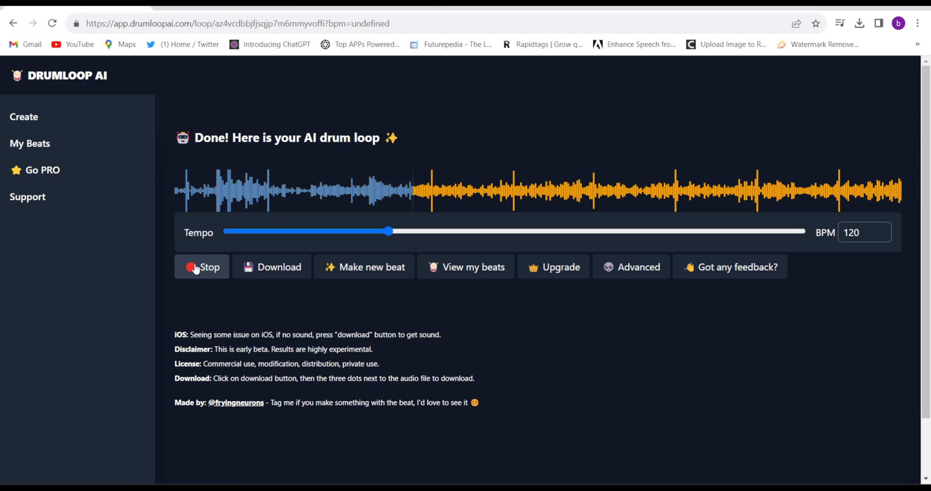
click(202, 266)
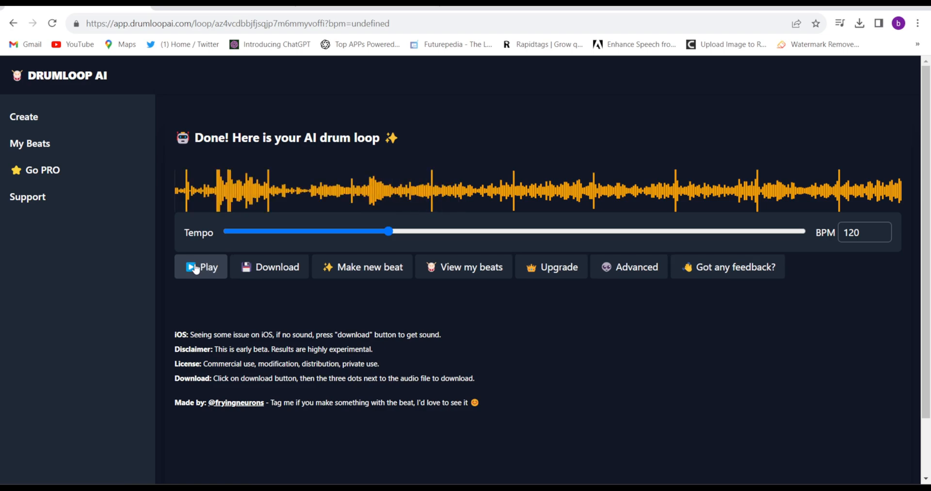
mouse_move(276, 266)
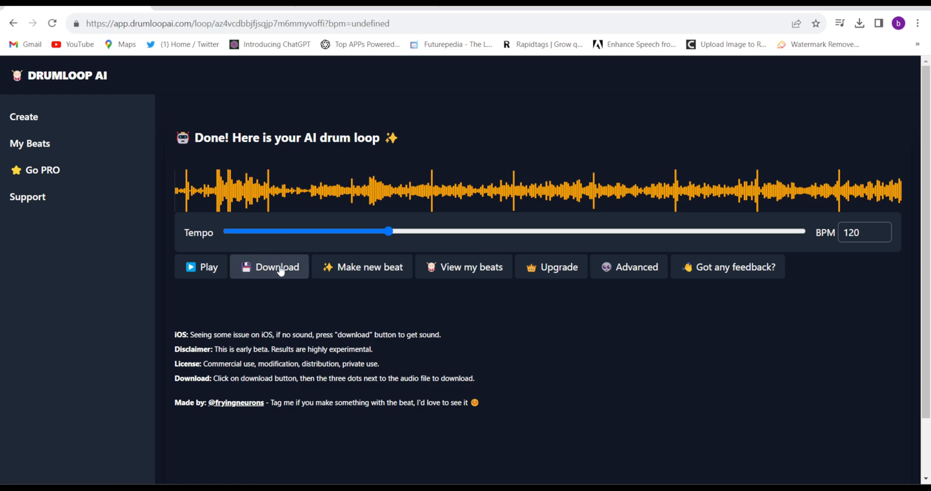
Attempt to download the generated 15-second drum loop.
click(269, 266)
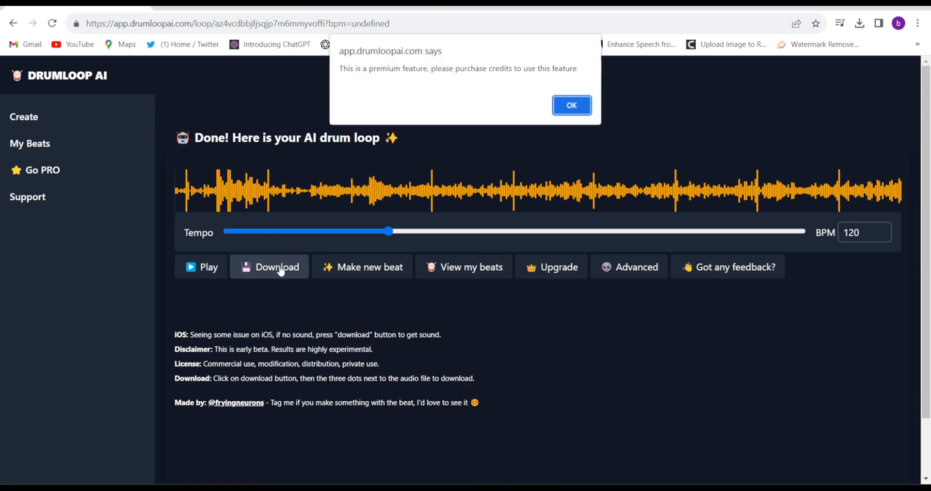
mouse_move(534, 174)
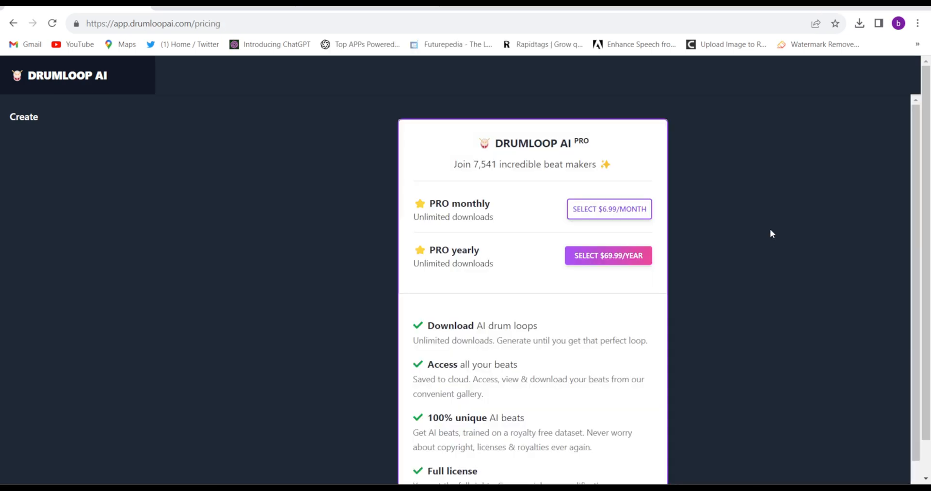
mouse_move(584, 225)
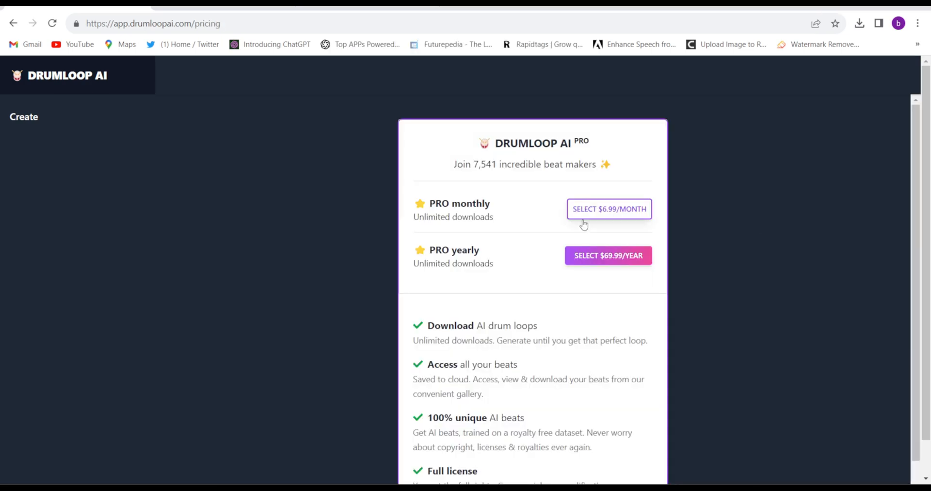
mouse_move(569, 245)
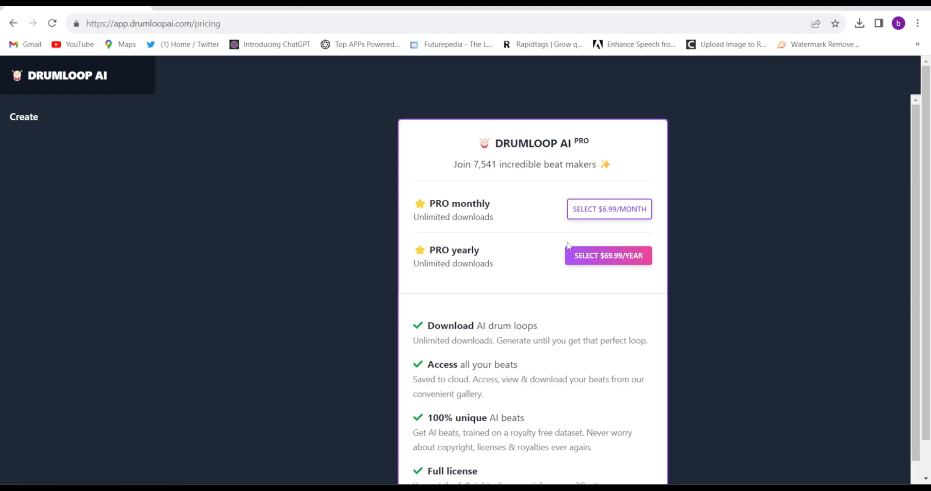
mouse_move(597, 221)
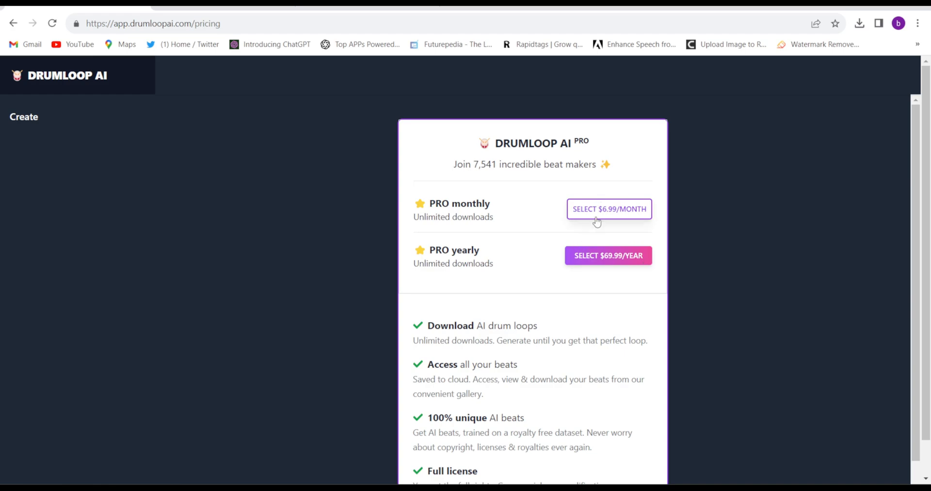
mouse_move(559, 251)
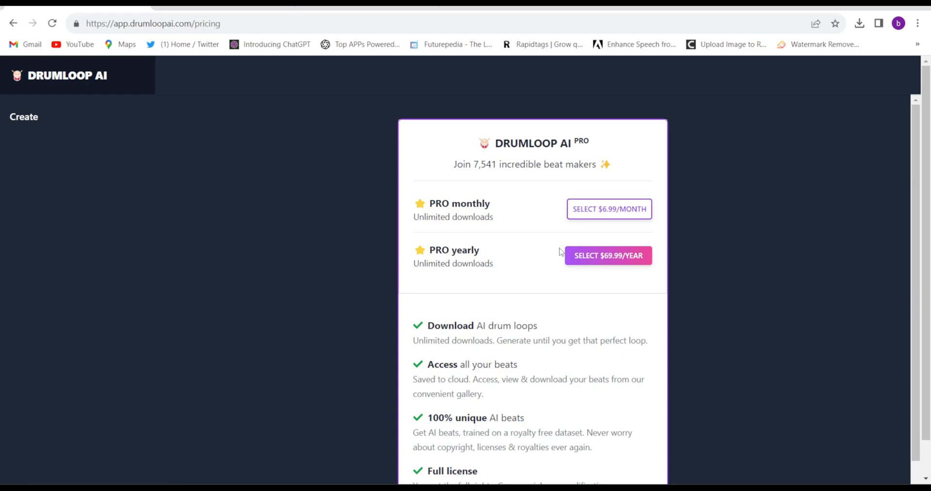